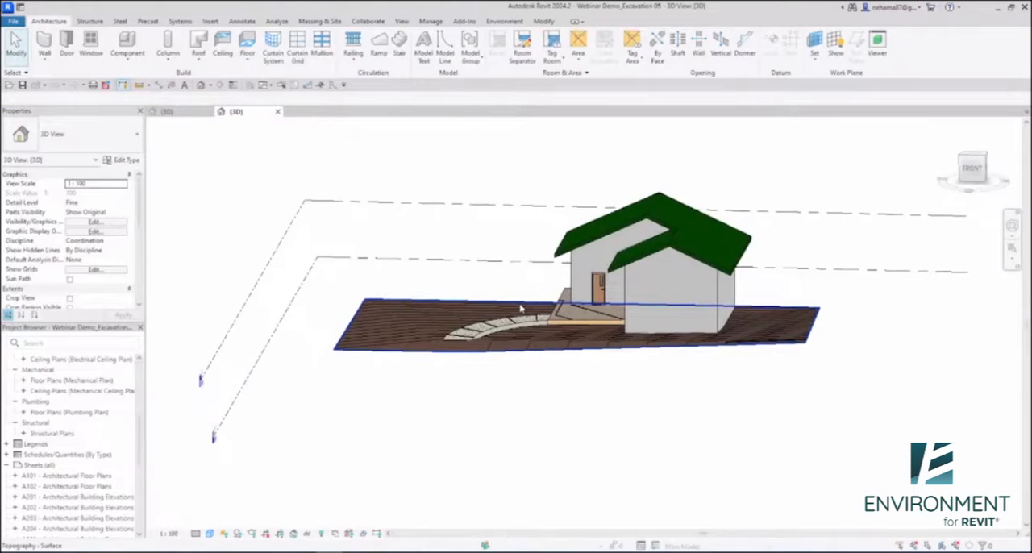
pyautogui.moveTo(523, 310)
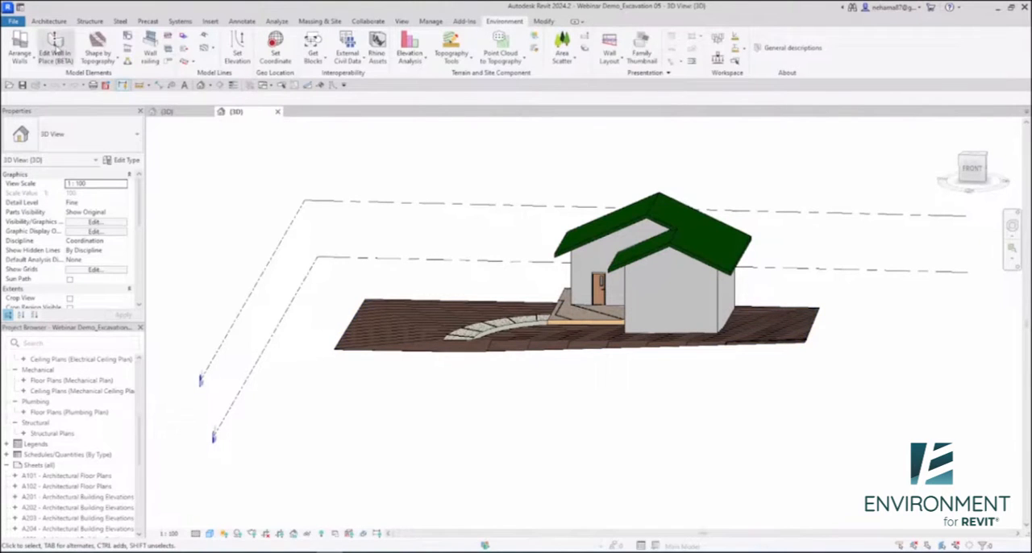
pyautogui.moveTo(52, 45)
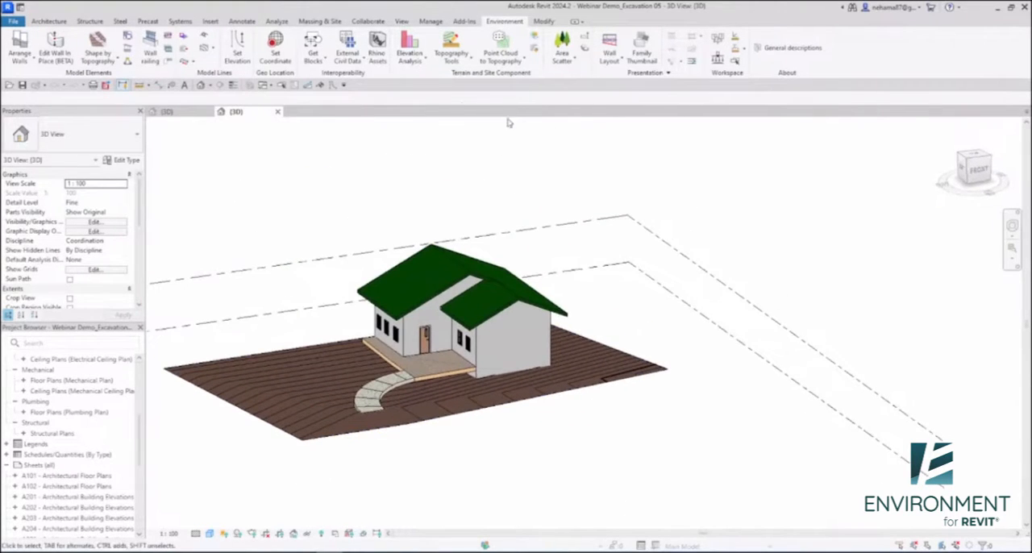
pyautogui.moveTo(451, 48)
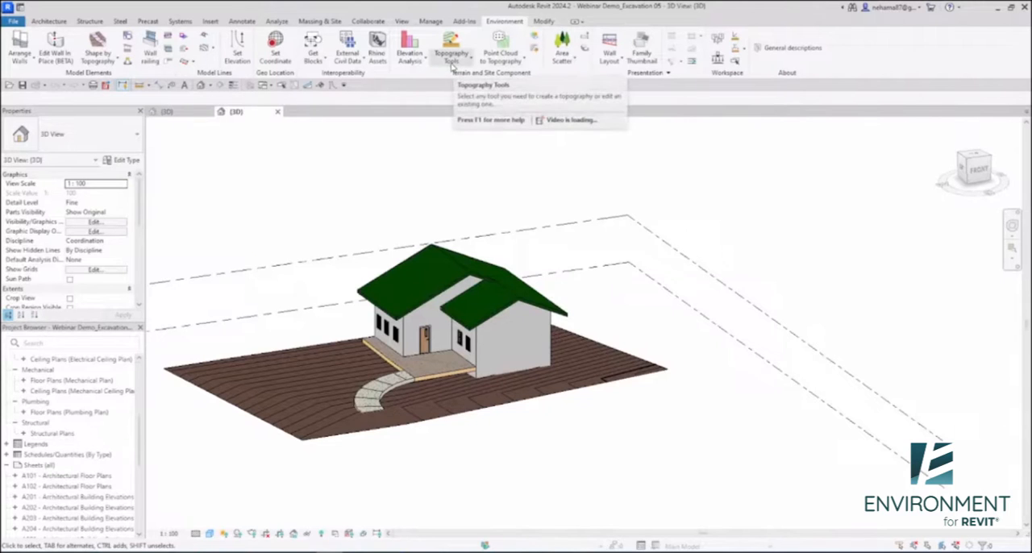
# Step: Launch Create Excavation from the Environment tab's Topography Tools list
pyautogui.click(450, 46)
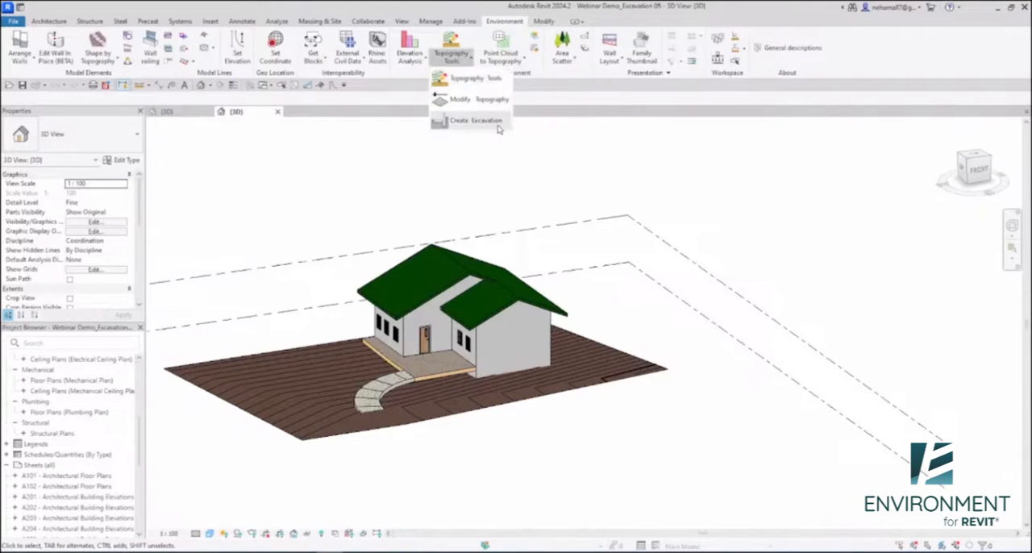
pyautogui.moveTo(465, 120)
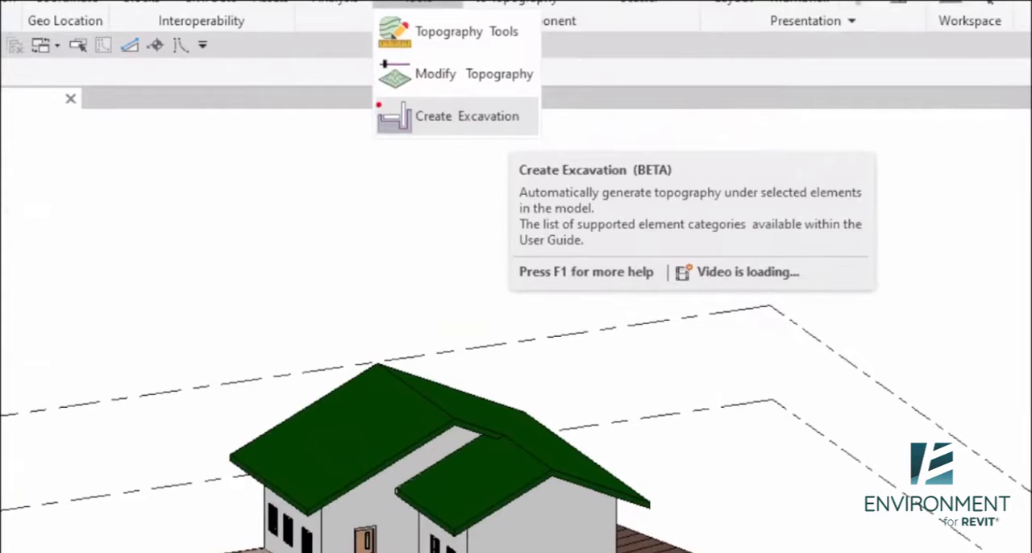
pyautogui.moveTo(455, 117)
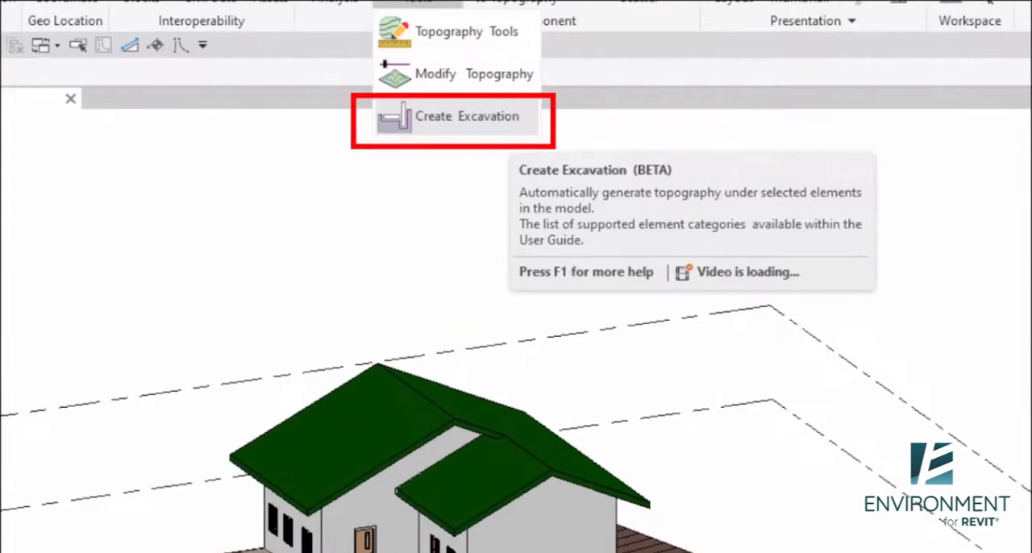
pyautogui.click(461, 117)
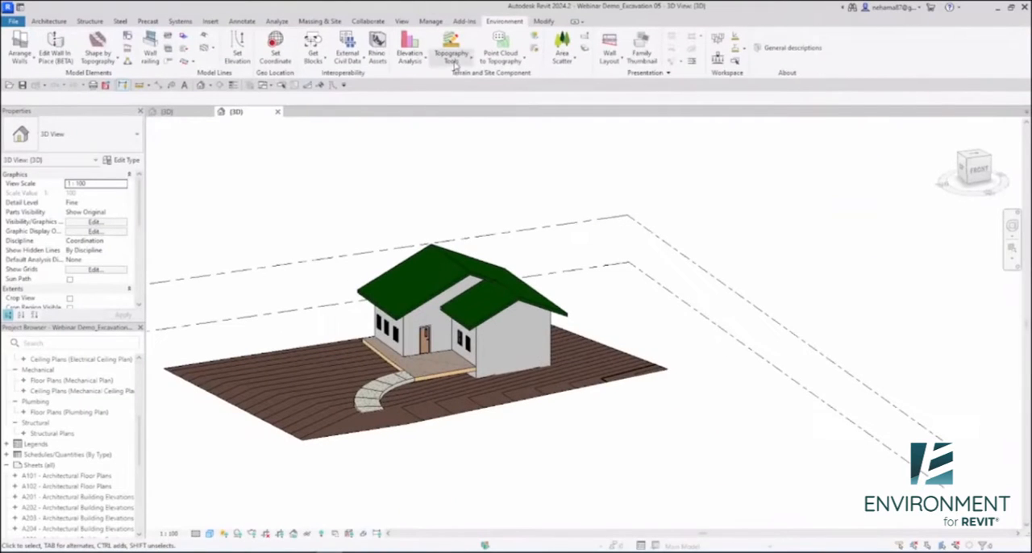
# Step: Show the excavation offset diagram to review height offset, side offset and slope, then hide it
pyautogui.click(452, 48)
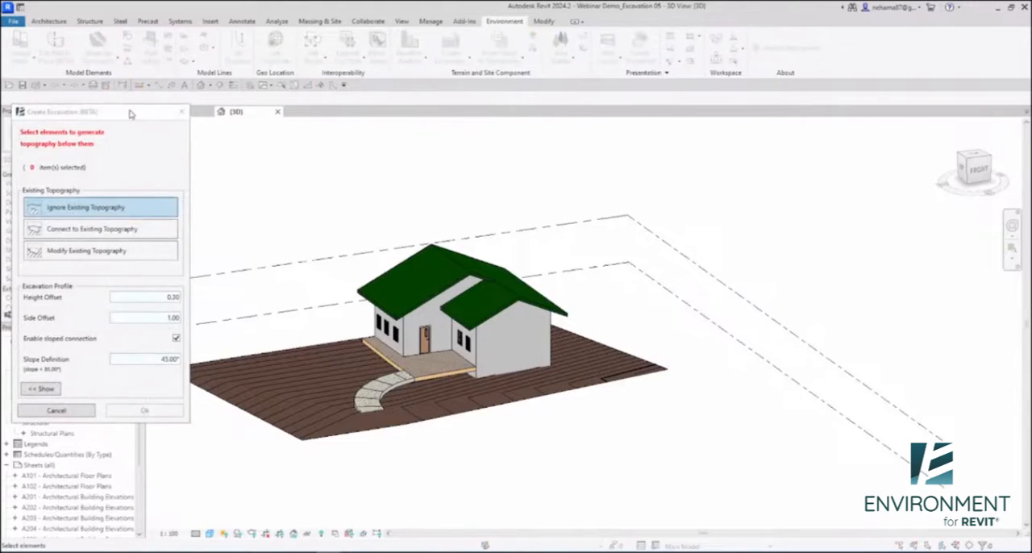
pyautogui.click(40, 387)
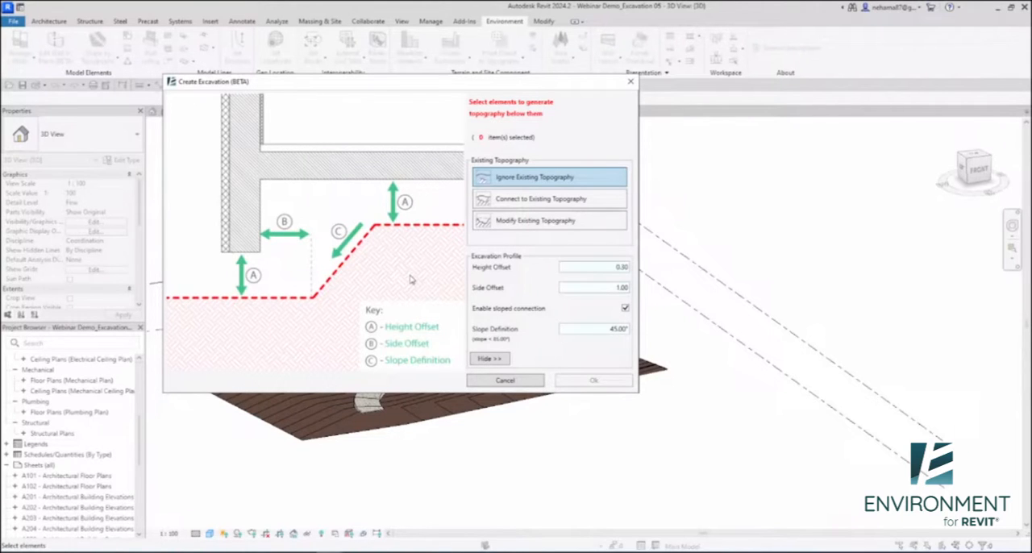
pyautogui.moveTo(424, 427)
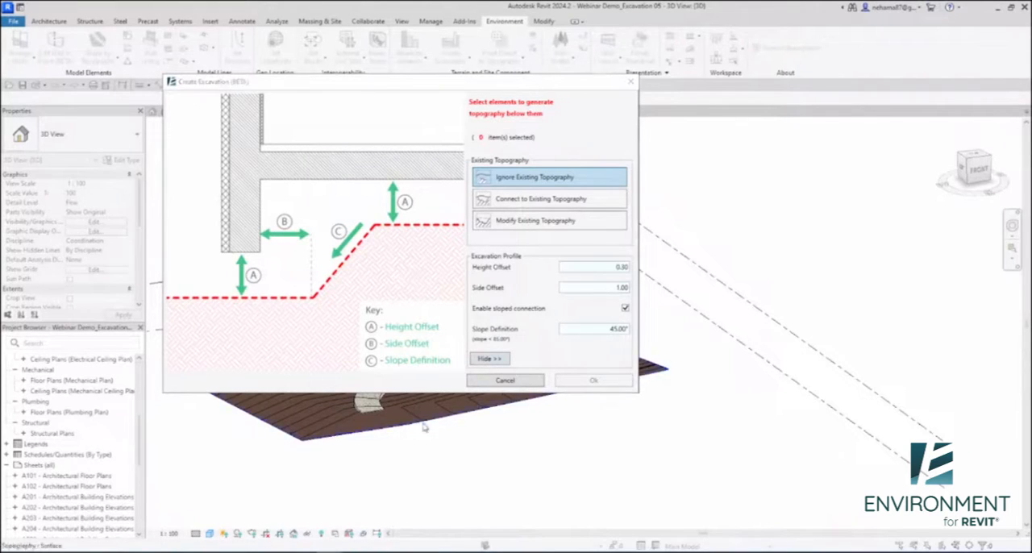
pyautogui.click(490, 358)
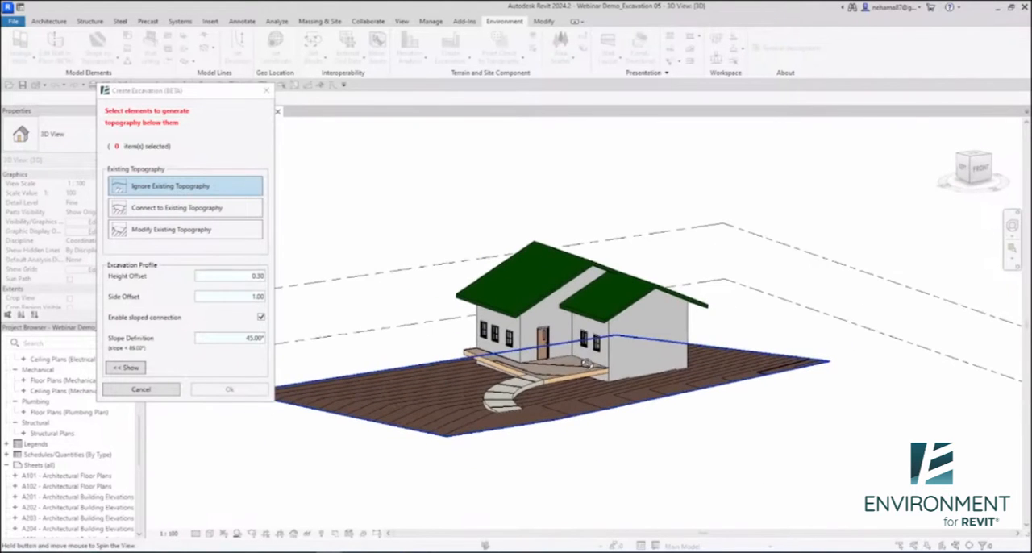
# Step: Select the house elements in the 3D view, giving 18 items, and bring up the selection filter
pyautogui.click(184, 207)
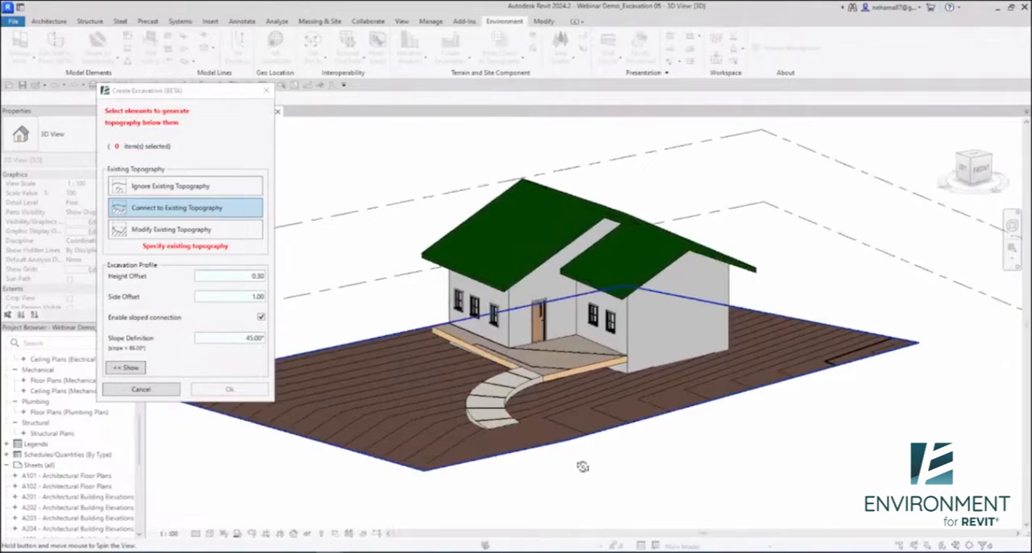
pyautogui.moveTo(582, 466); pyautogui.dragTo(661, 413)
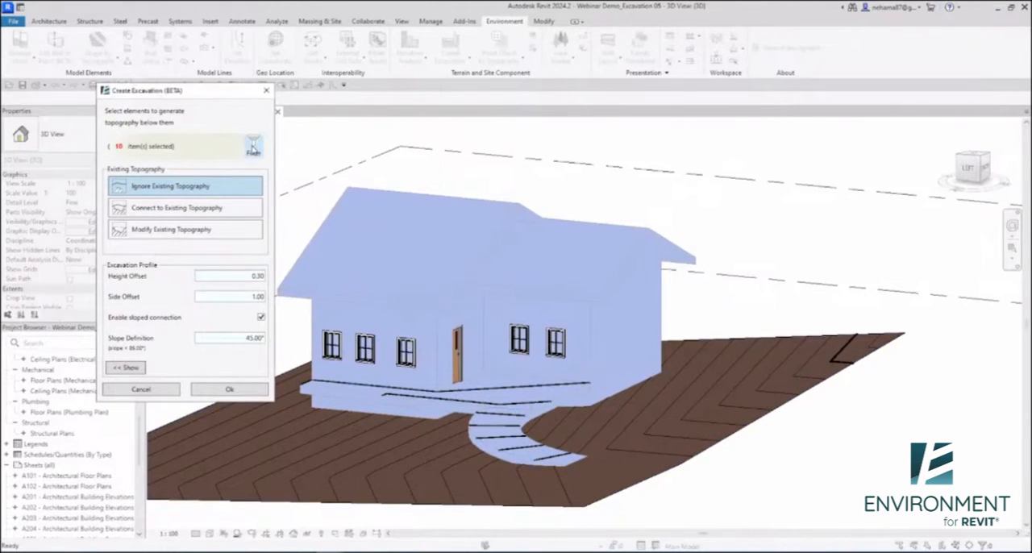
pyautogui.click(252, 145)
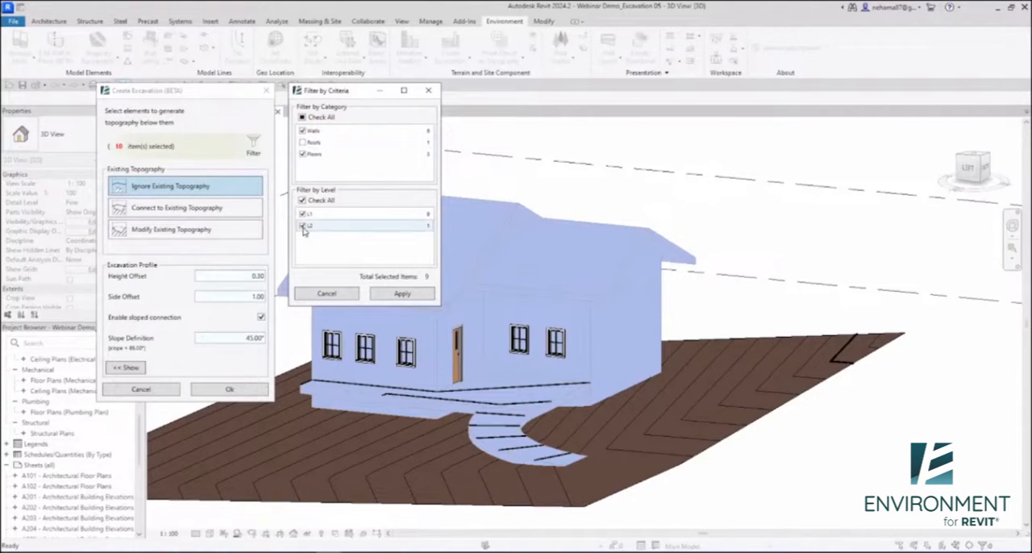
# Step: Exclude the second level from the selection and apply the filter, leaving 9 items
pyautogui.click(303, 225)
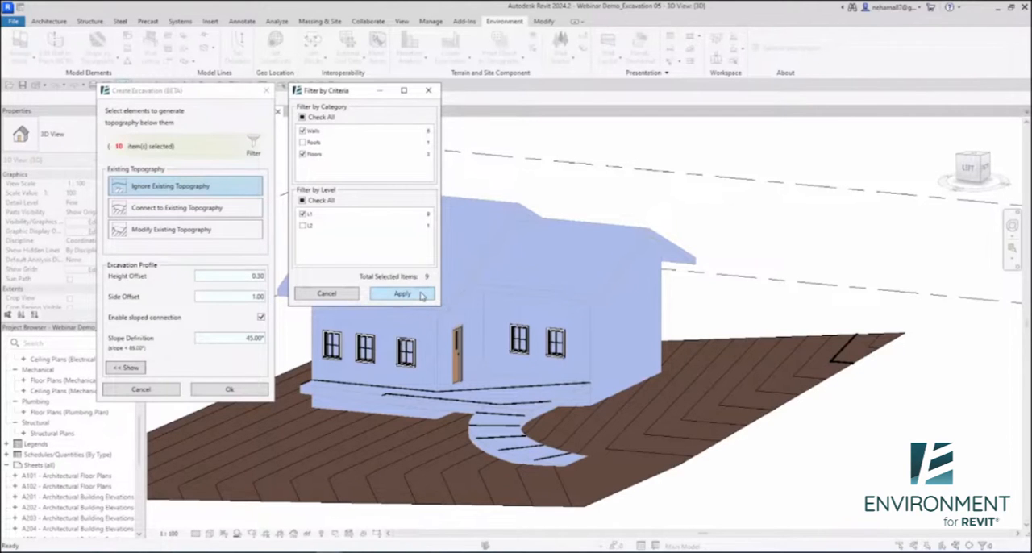
pyautogui.click(402, 293)
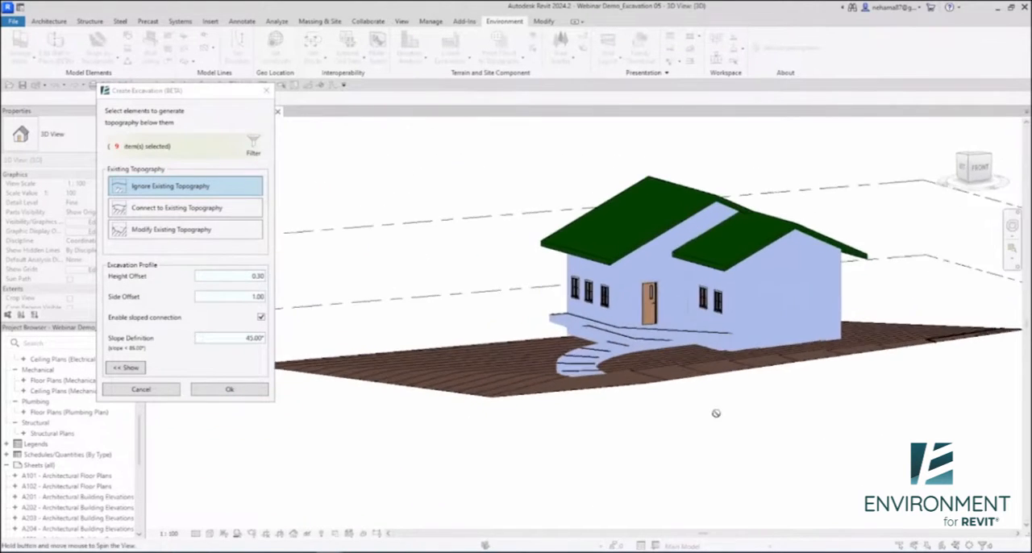
pyautogui.click(184, 207)
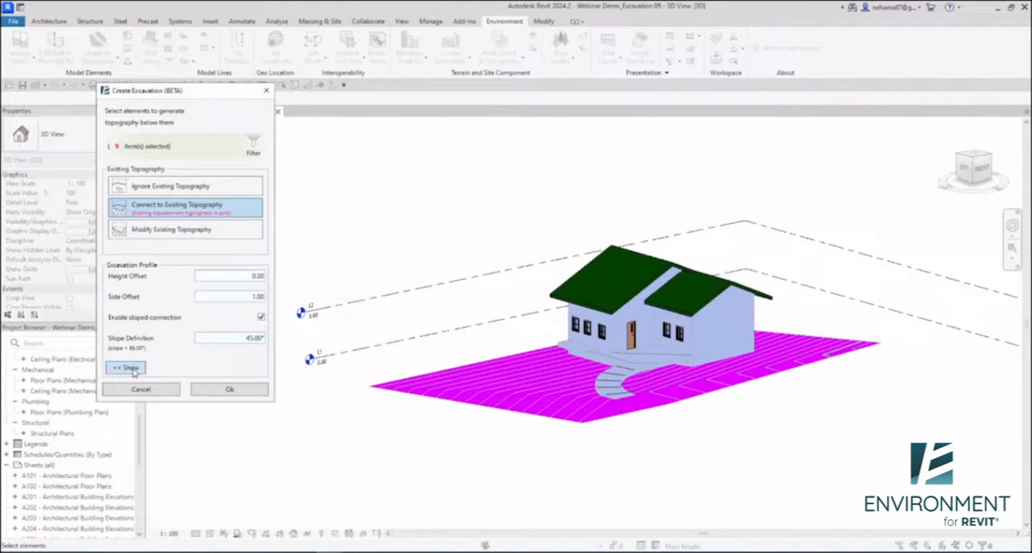
# Step: Connect the excavation to existing topography and enter reduced height and side offset values
pyautogui.click(126, 368)
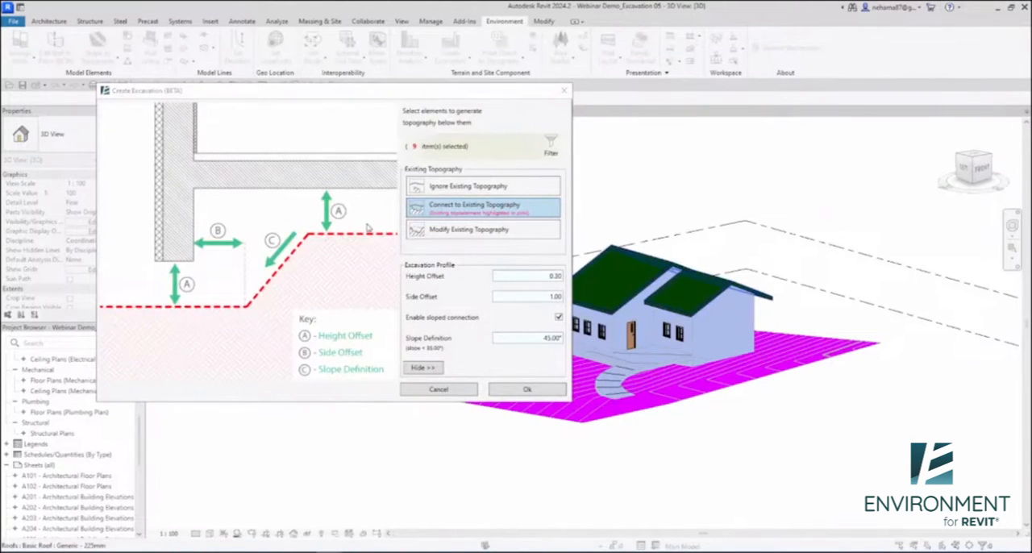
pyautogui.click(524, 274)
pyautogui.write('0.5')
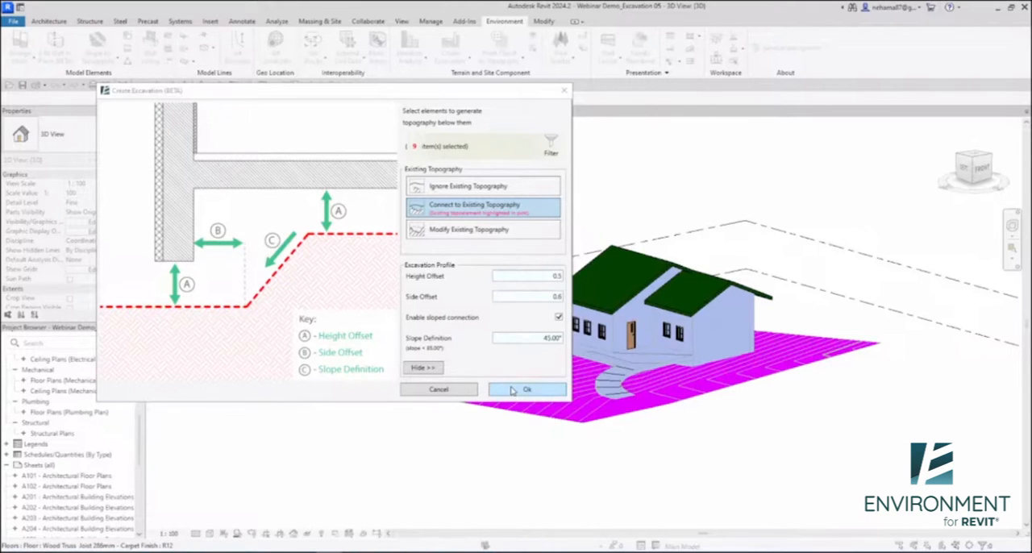
# Step: Run the excavation to cut the terrain pad beneath the house and close the finished message
pyautogui.click(525, 390)
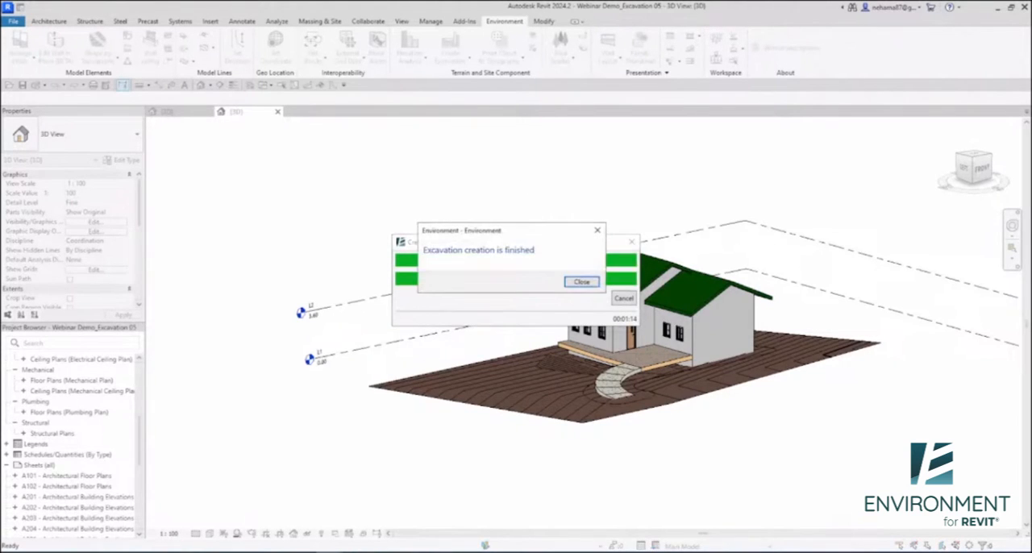
pyautogui.moveTo(432, 401)
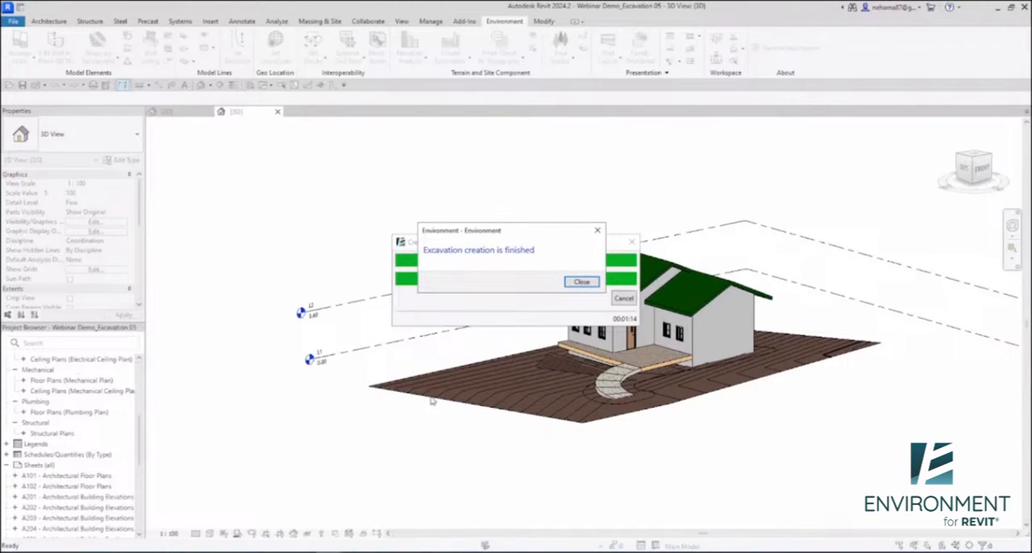
pyautogui.moveTo(609, 233)
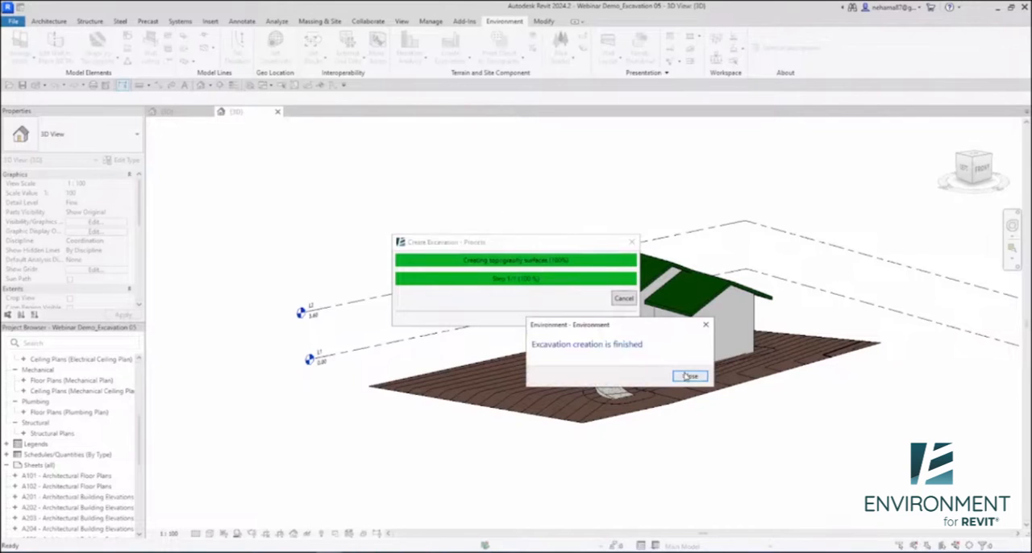
pyautogui.click(691, 376)
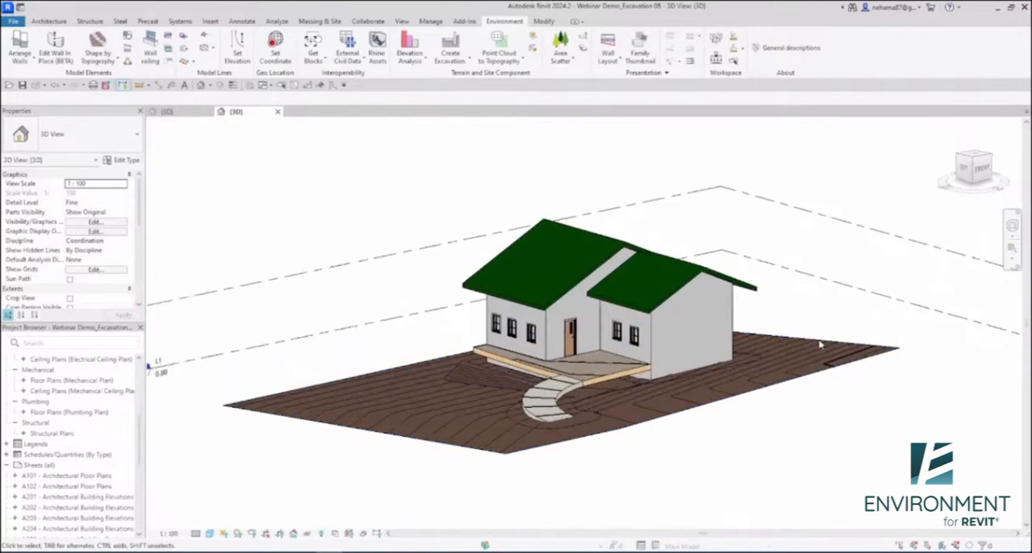